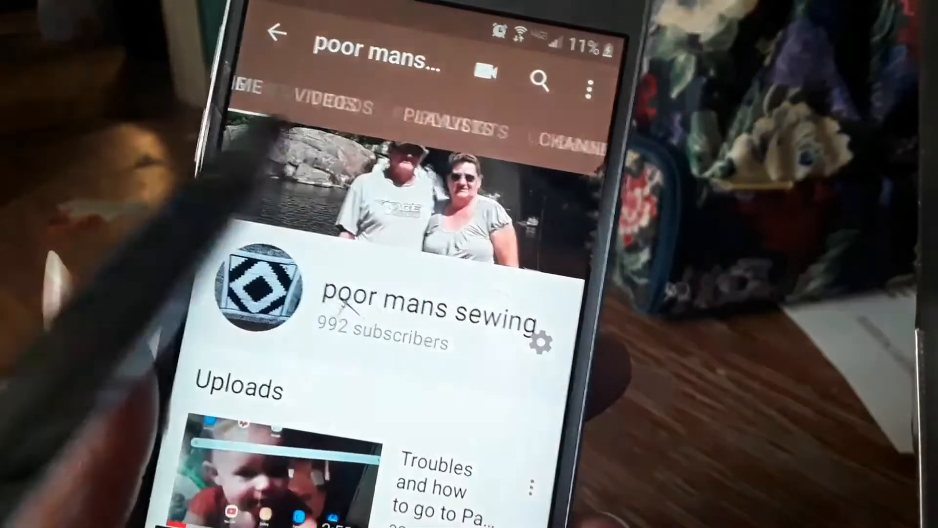
- Open the ABOUT tab on the poor mans sewing channel page
click(532, 131)
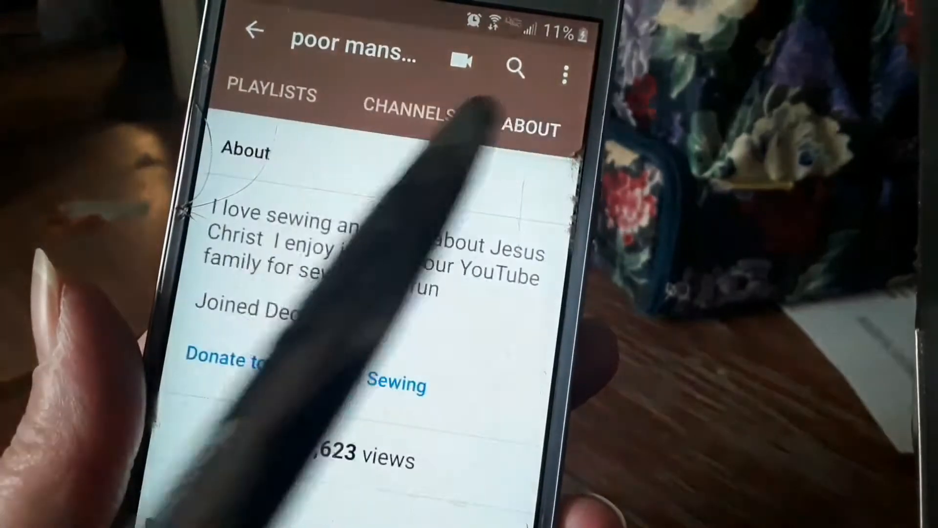